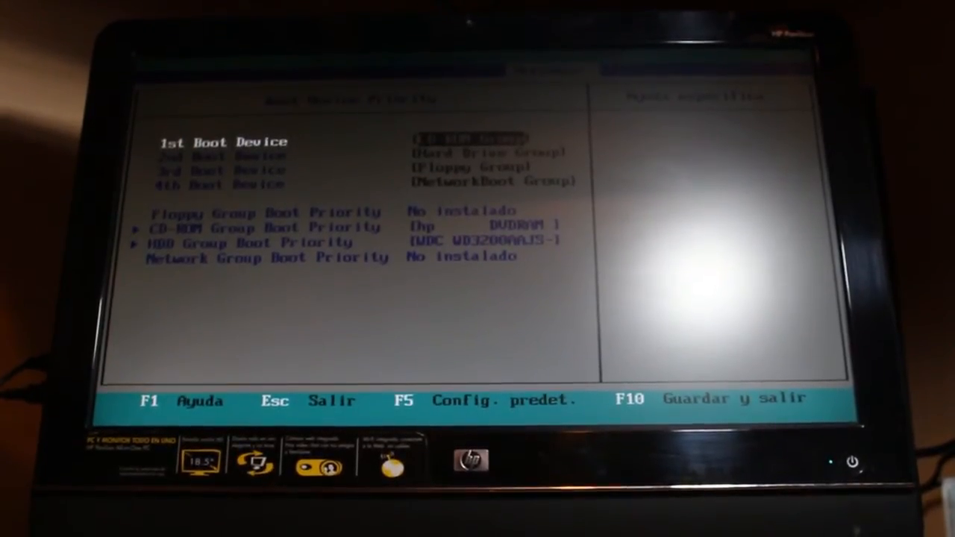
# Step: Save the BIOS boot order with CD-ROM Group first and exit
pyautogui.press('f10')
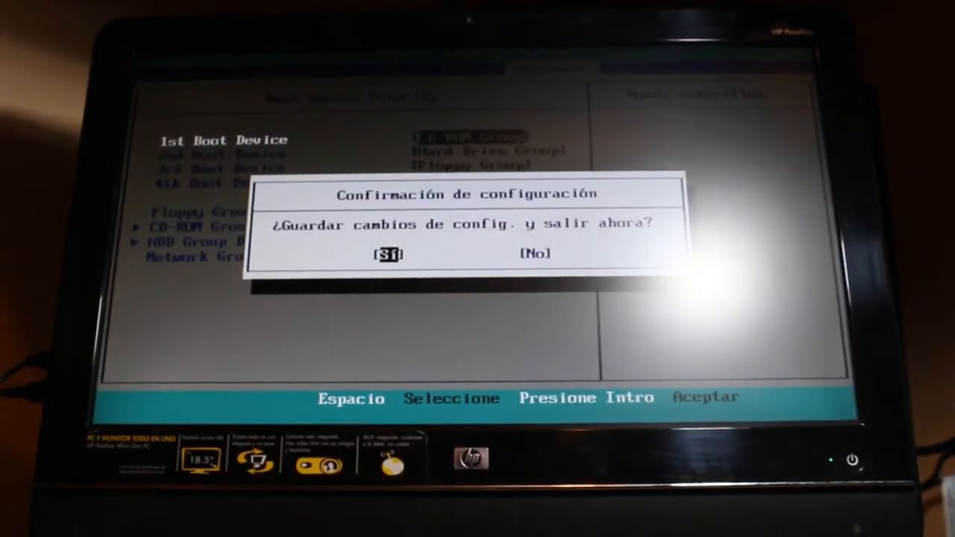
pyautogui.press('Enter')
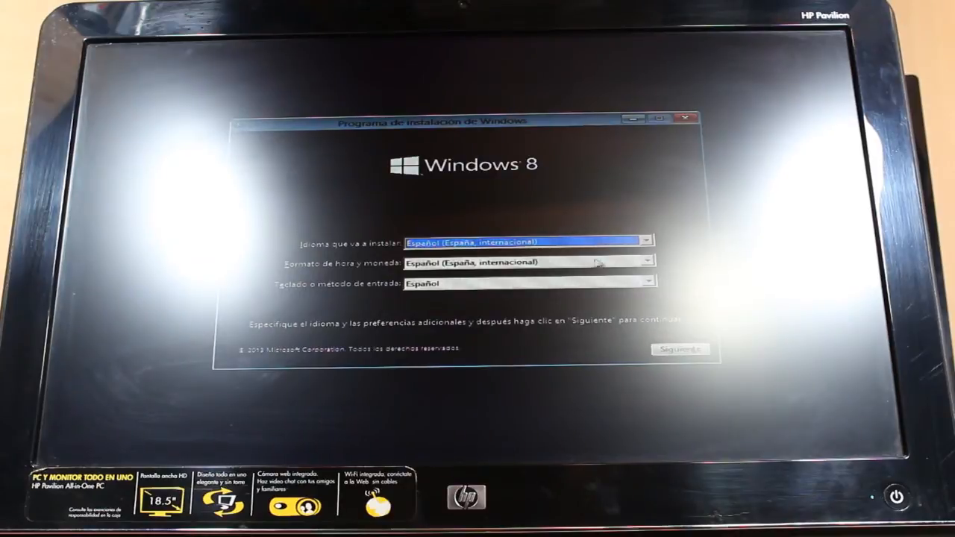
# Step: Accept Spanish (Spain, international) language settings and start the Windows installation
pyautogui.click(642, 283)
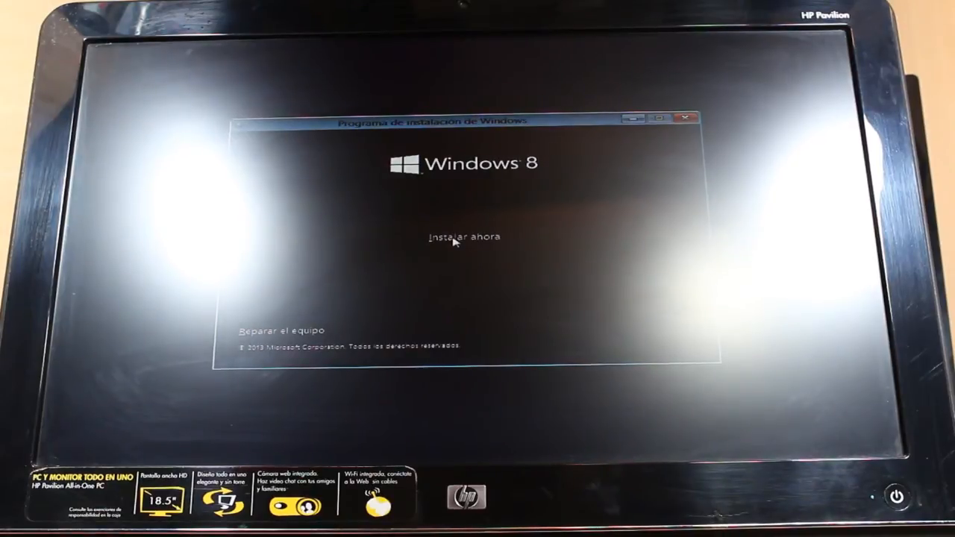
pyautogui.click(464, 237)
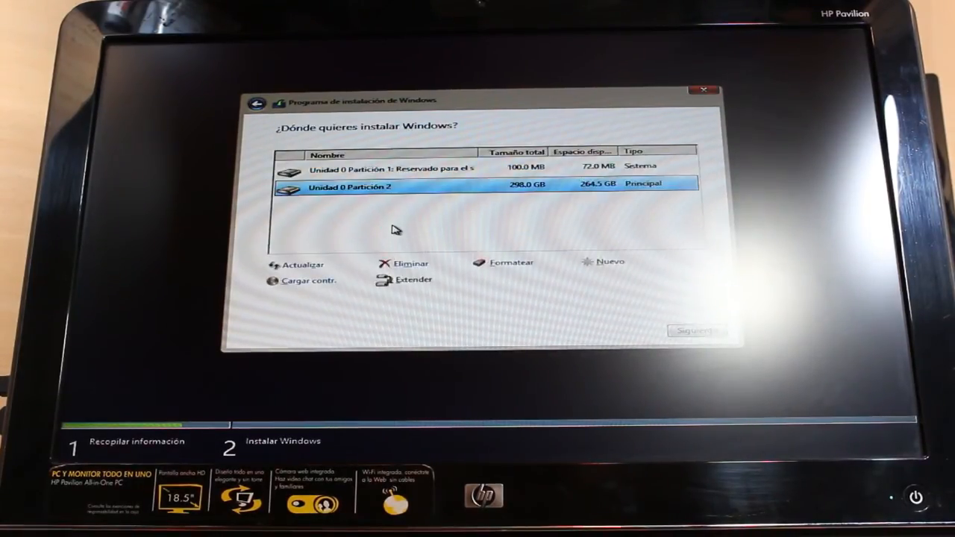
# Step: Delete drive 0's partitions and create a new 305244 MB partition in the unallocated space
pyautogui.click(395, 166)
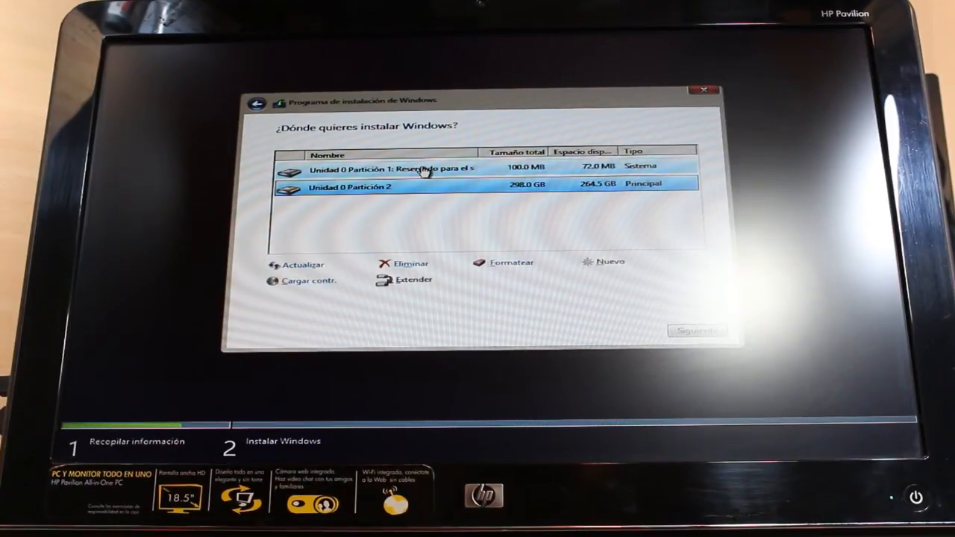
pyautogui.click(411, 166)
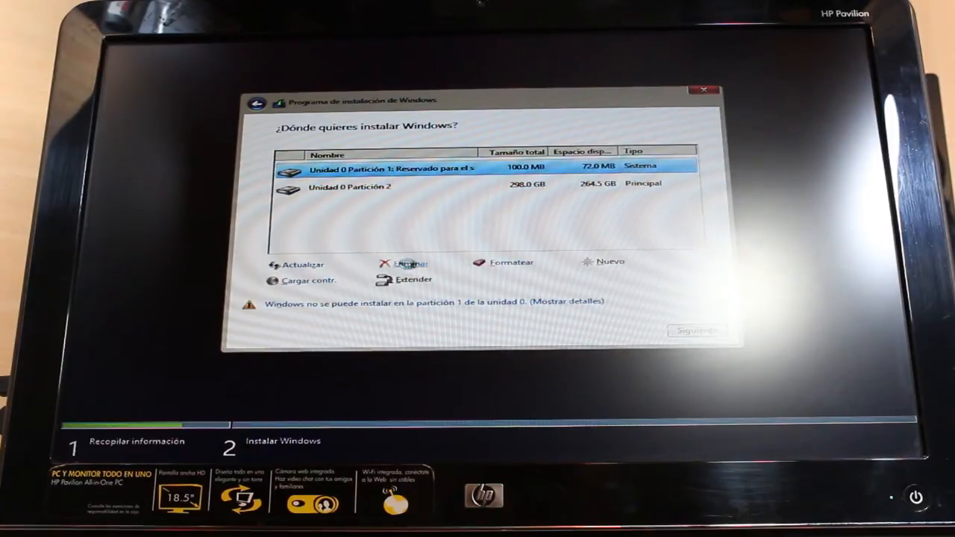
pyautogui.click(409, 262)
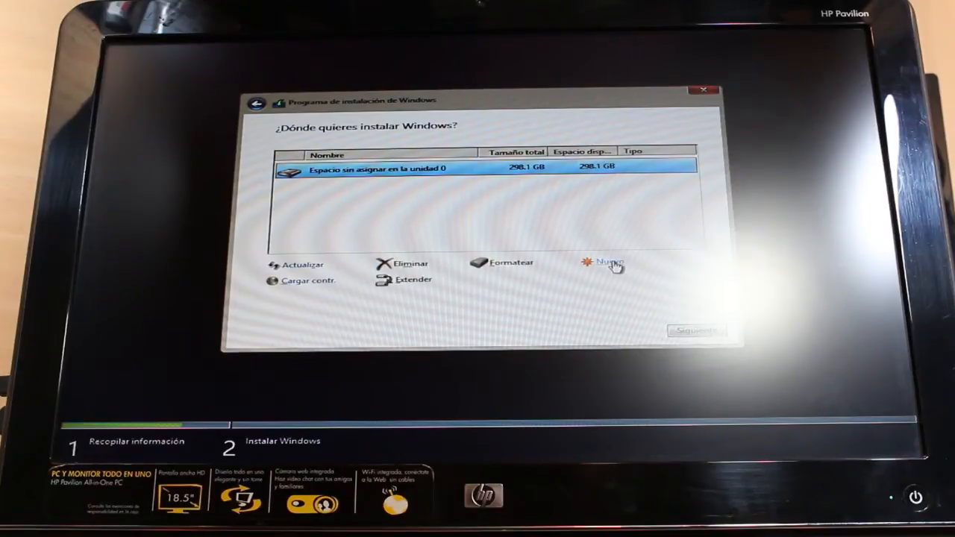
pyautogui.click(608, 262)
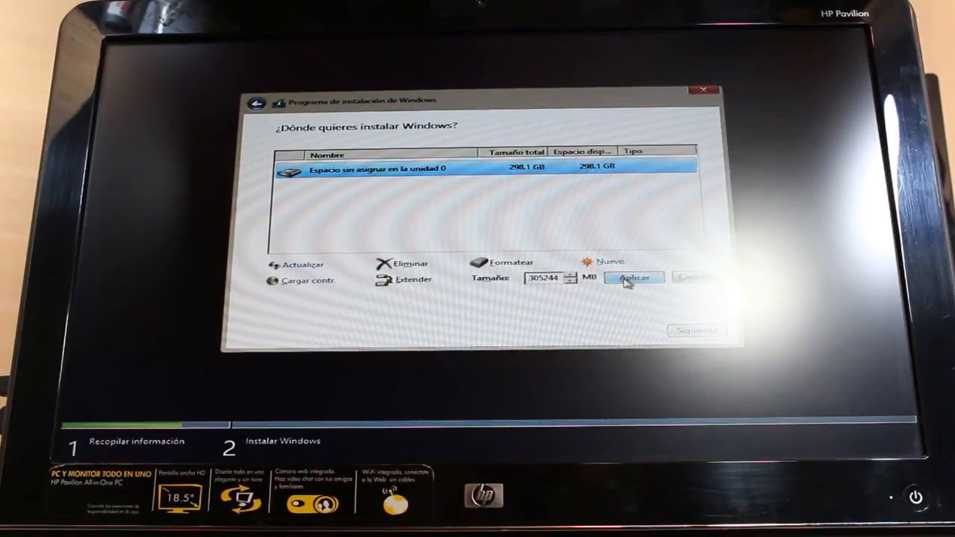
pyautogui.click(634, 277)
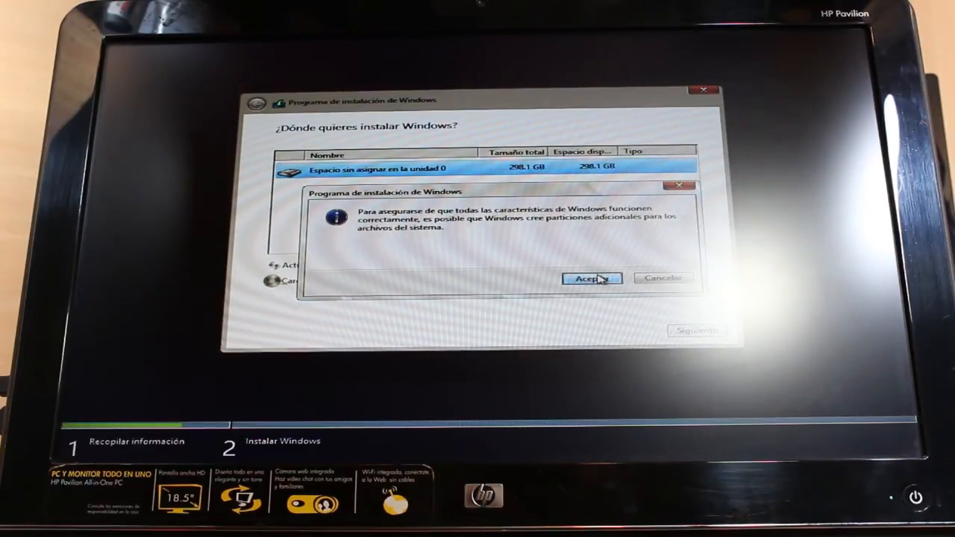
# Step: Accept the notice about extra system partitions and let installation run
pyautogui.click(591, 277)
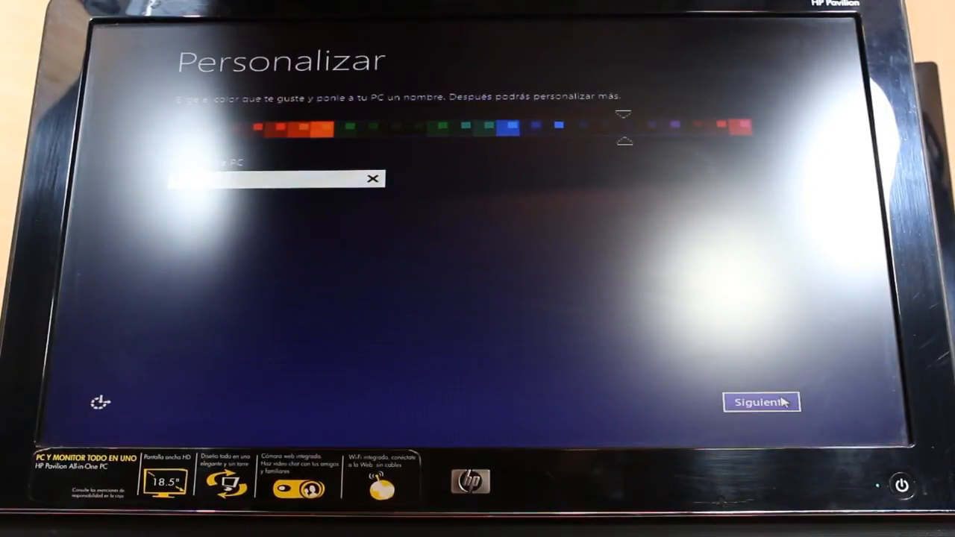
# Step: Accept personalisation and connect to the Fibertel WiFi489 network with its security key
pyautogui.click(761, 402)
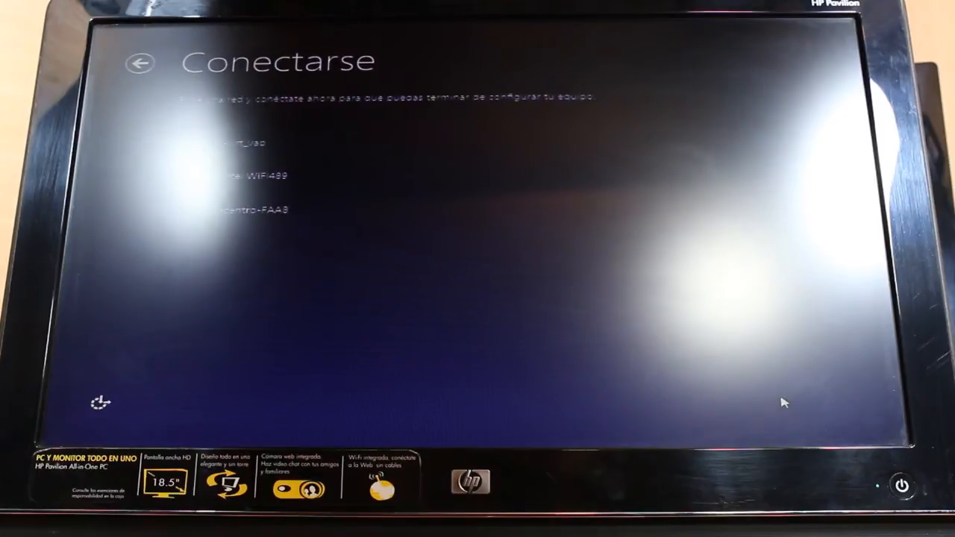
pyautogui.click(269, 175)
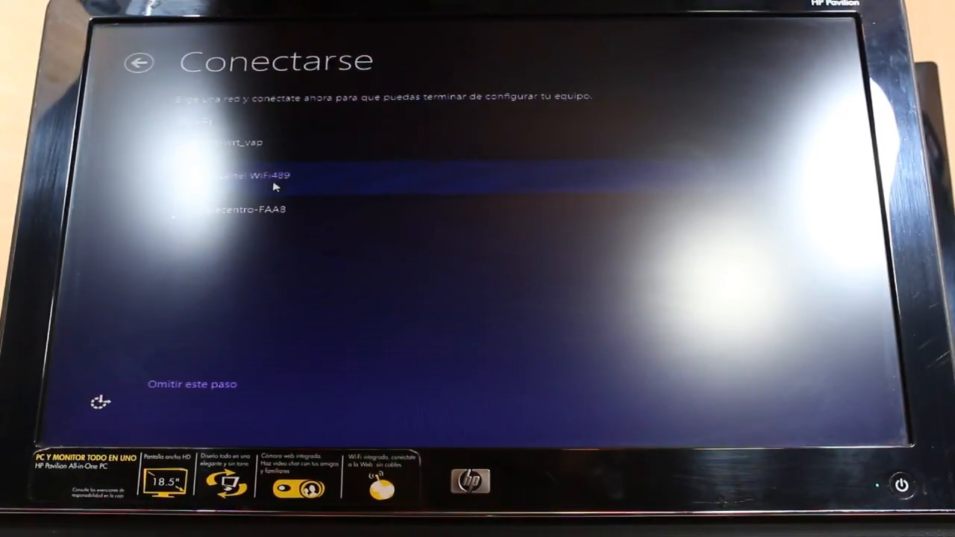
pyautogui.click(262, 175)
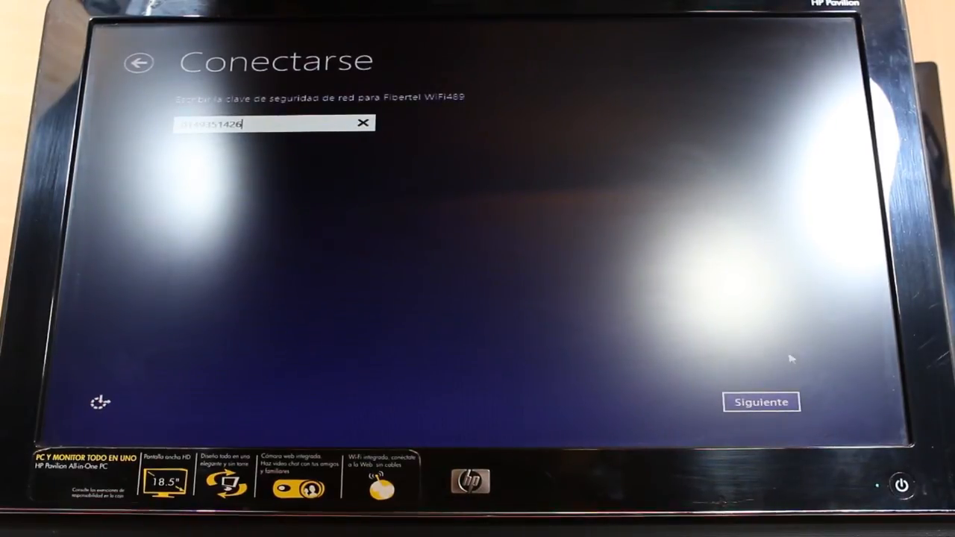
pyautogui.click(761, 402)
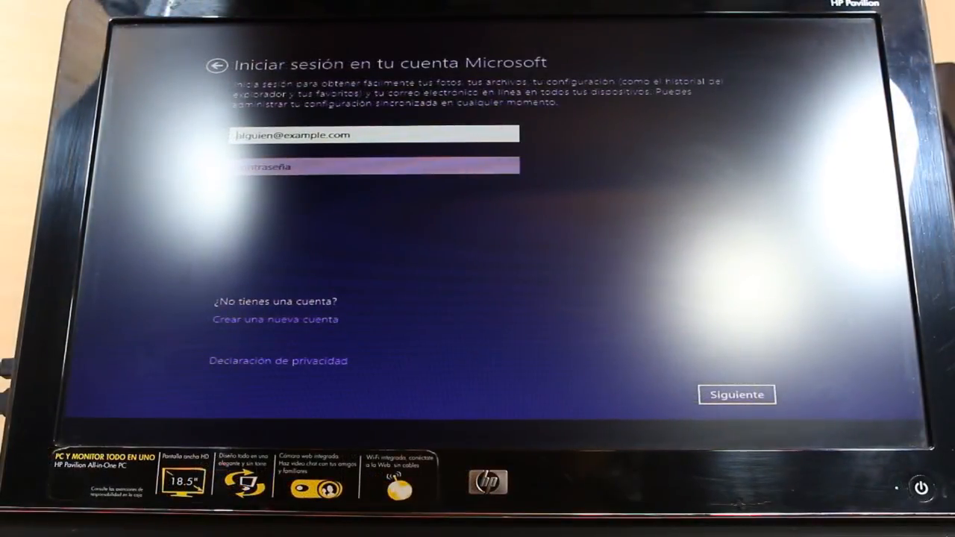
# Step: Move past the Microsoft account sign-in to reach the Start screen
pyautogui.click(736, 394)
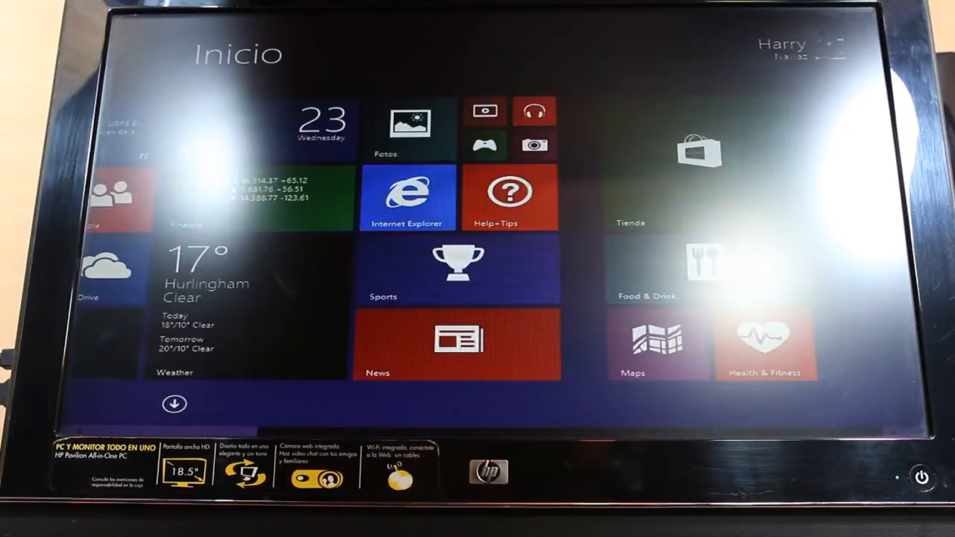
# Step: View the Aplicaciones list, return to Start, and open the Escritorio desktop
pyautogui.hscroll(-3)
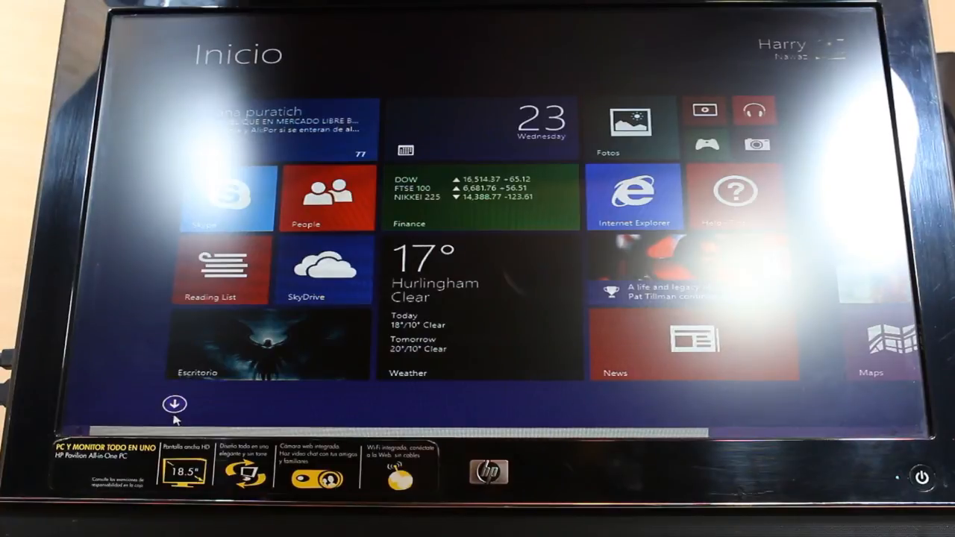
pyautogui.click(175, 403)
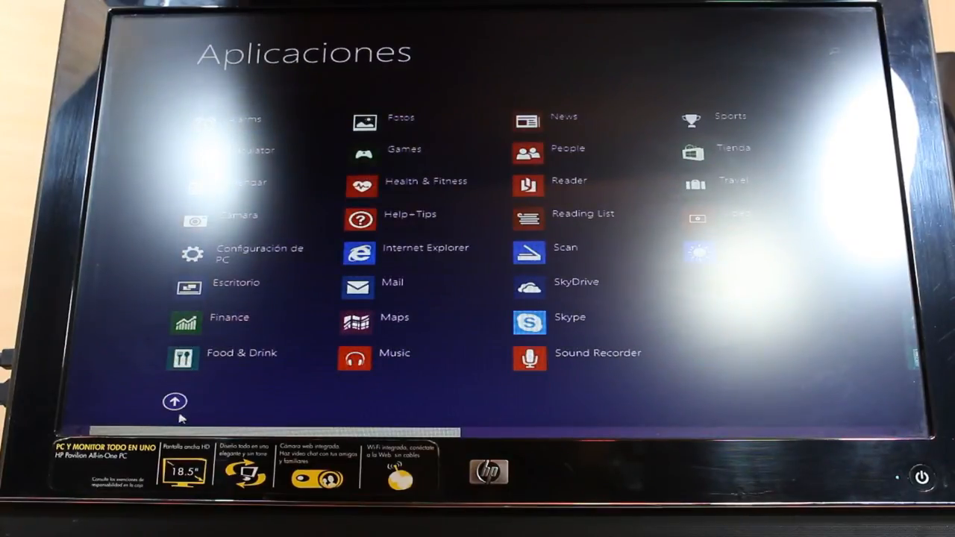
pyautogui.click(175, 402)
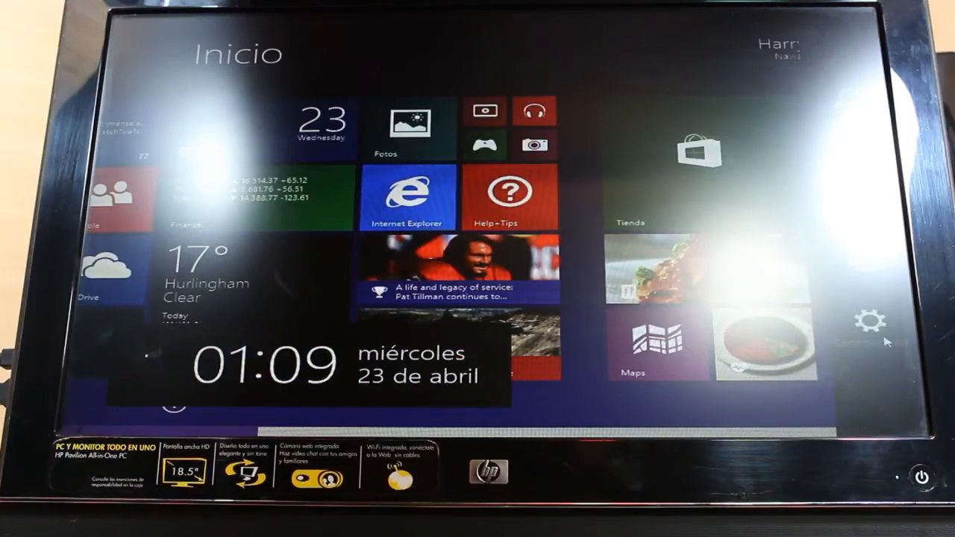
pyautogui.click(871, 322)
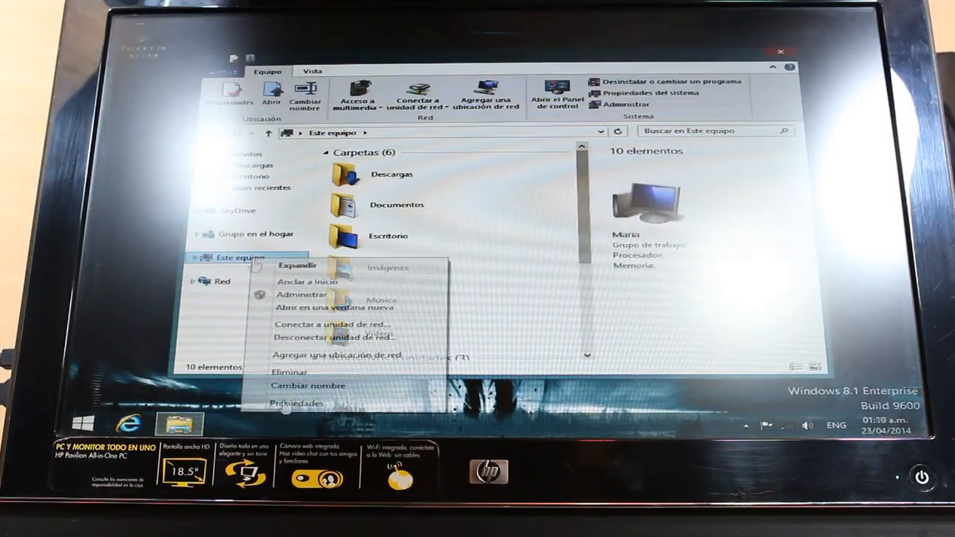
# Step: Dismiss the Este equipo shortcut menu and minimize File Explorer to reveal the desktop
pyautogui.click(296, 403)
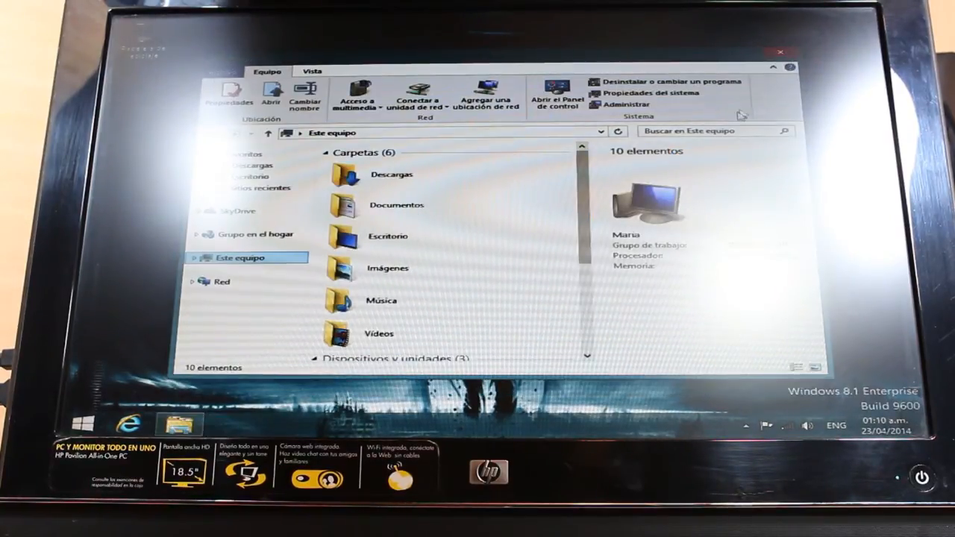
pyautogui.click(781, 50)
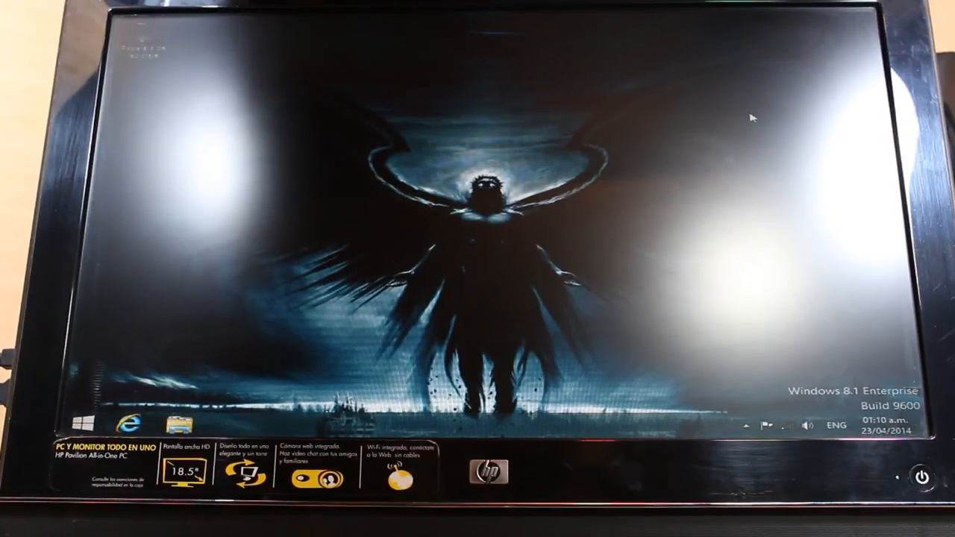